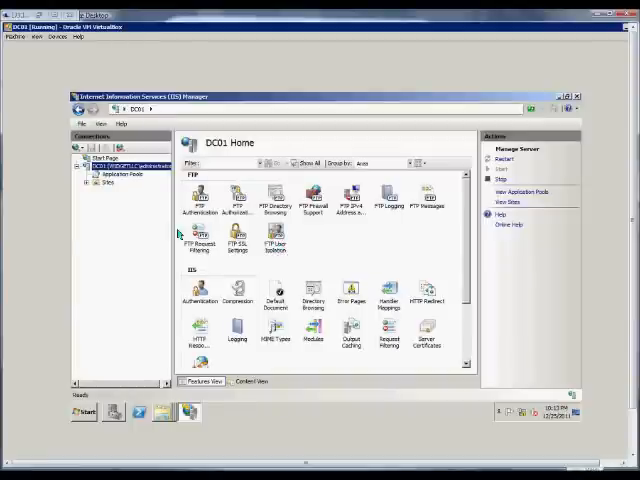
mouse_move(124, 228)
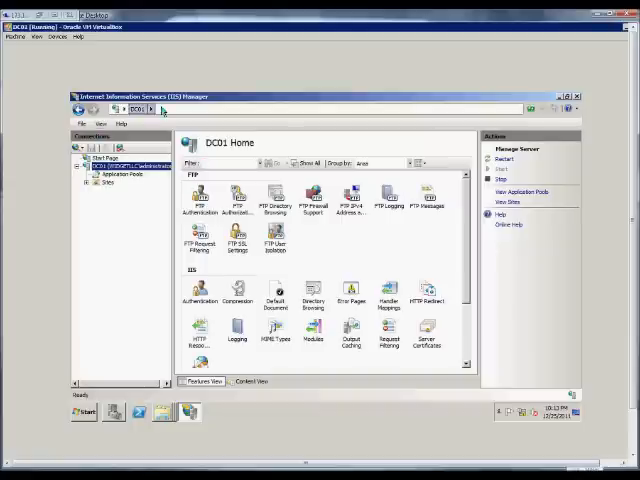
mouse_move(138, 232)
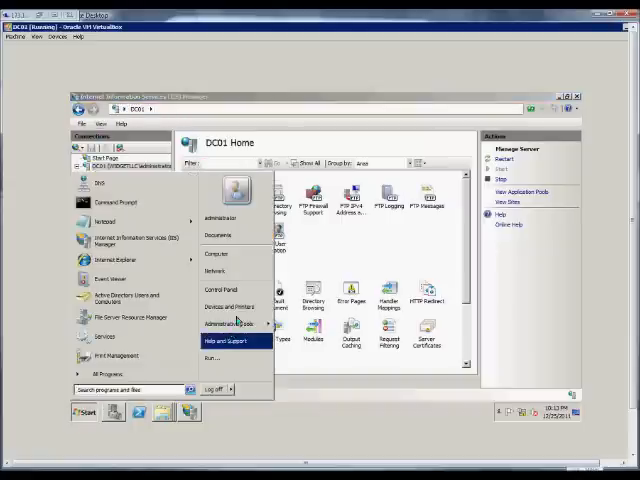
Step: Launch IIS Manager and enter the FTP IPv4 Address and Domain Restrictions feature for DC01
left_click(220, 324)
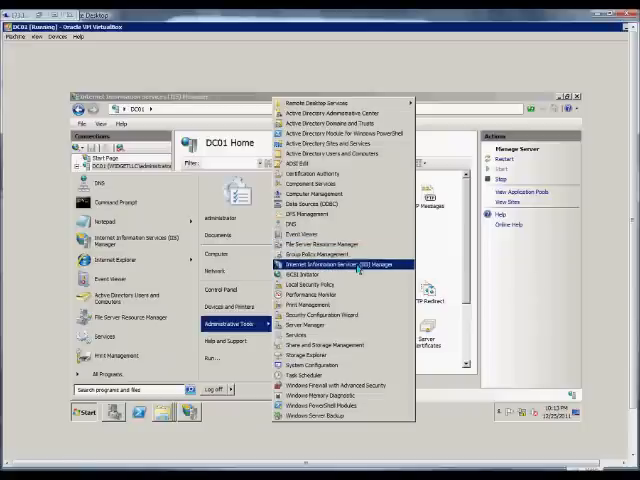
left_click(334, 264)
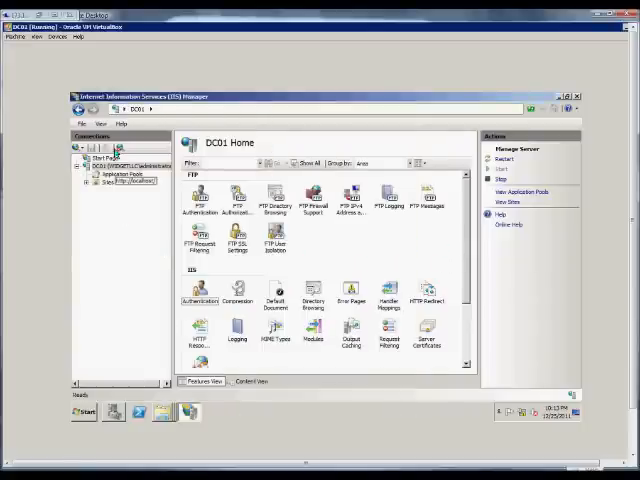
mouse_move(356, 200)
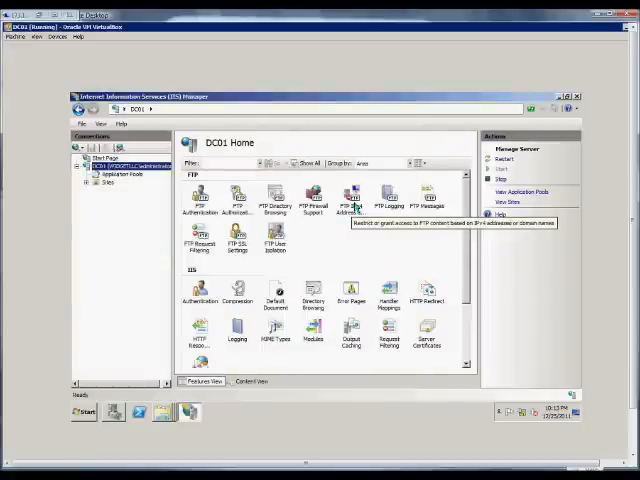
left_click(348, 196)
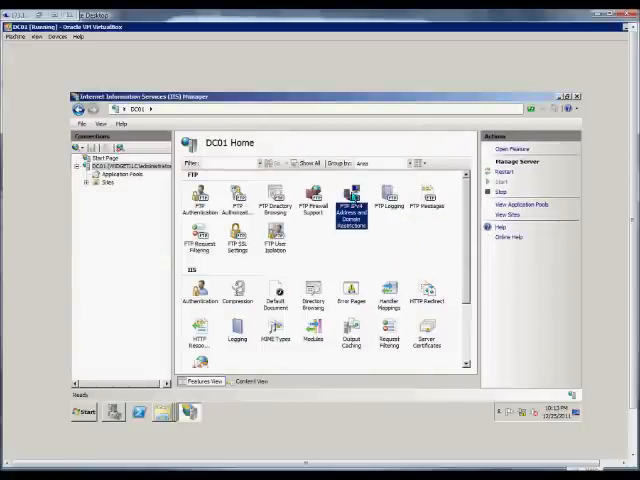
double_click(348, 200)
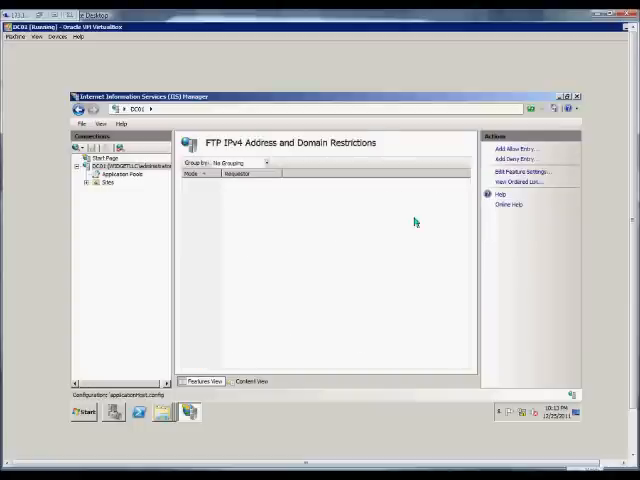
mouse_move(322, 216)
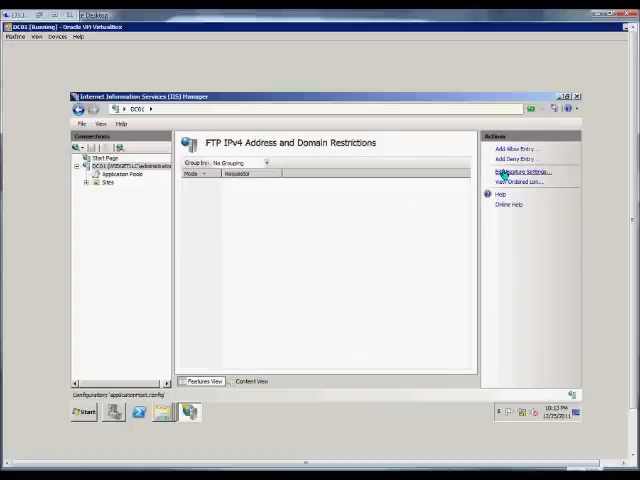
Step: Review the feature settings for unspecified clients and confirm them unchanged
left_click(520, 172)
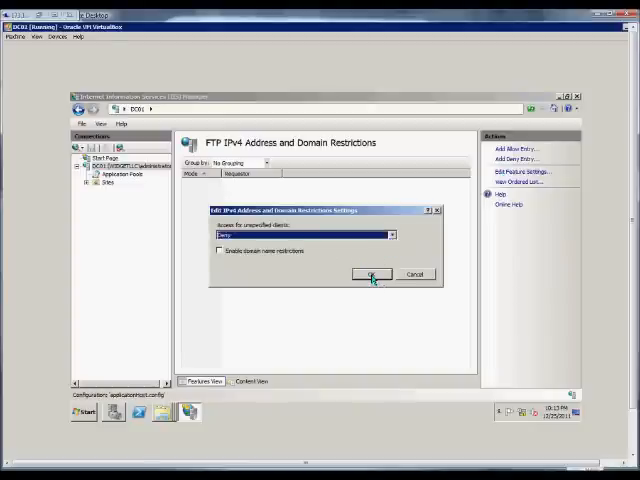
left_click(372, 274)
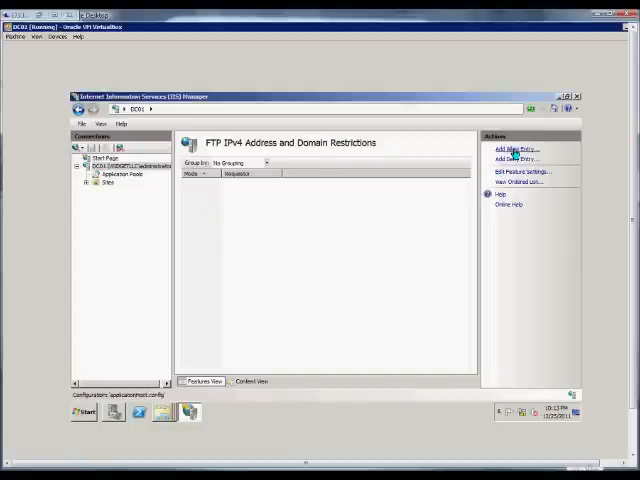
Step: Add an allow rule for a range of IP addresses starting at 1.1.1.1
left_click(518, 148)
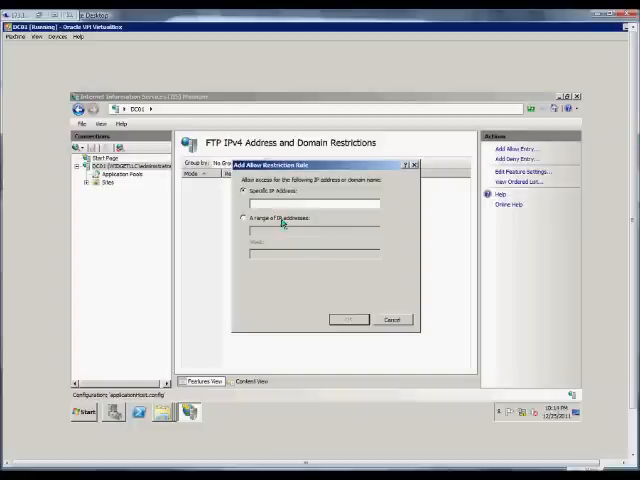
type("1.1.1.1")
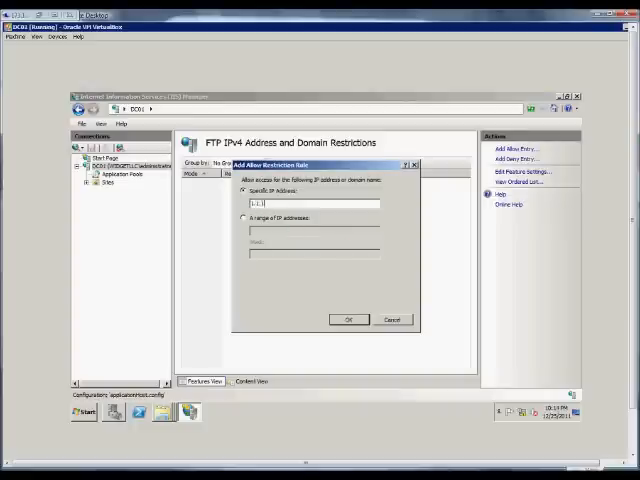
left_click(244, 216)
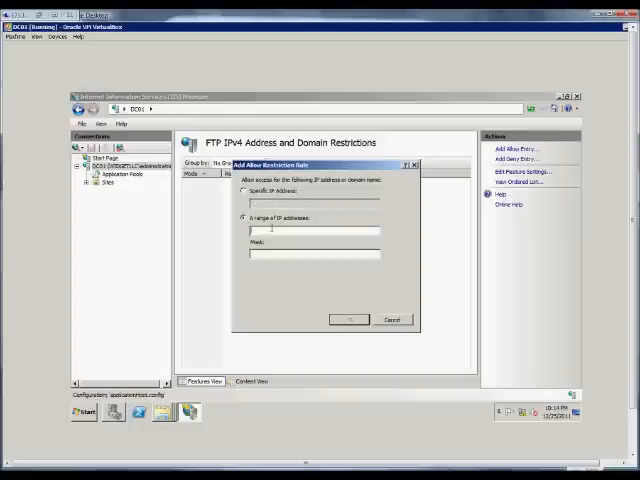
type("1.1.1.1")
type("255.0.0.0")
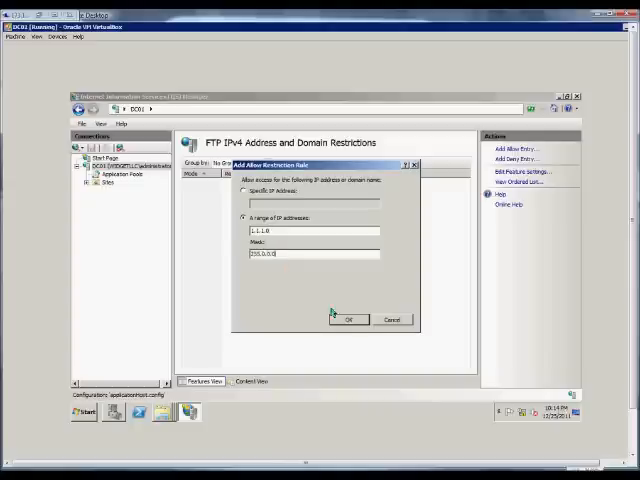
left_click(348, 320)
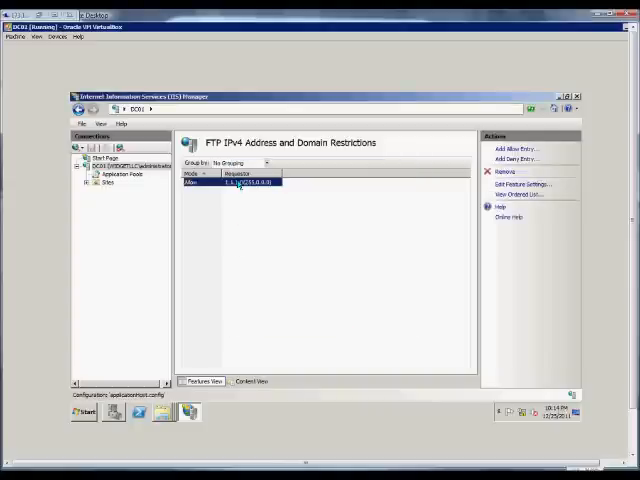
Step: Remove the allow rule, leaving the list empty, then choose access for unspecified clients in feature settings
left_click(500, 172)
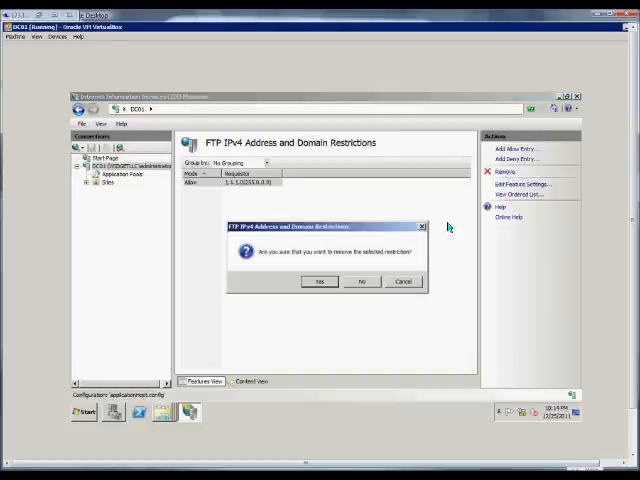
left_click(320, 280)
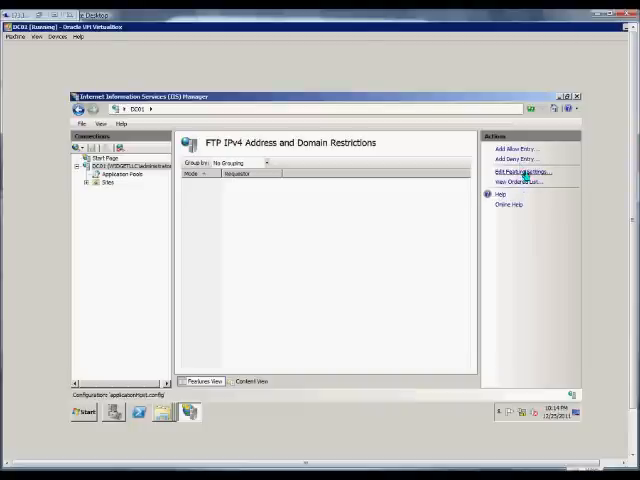
left_click(522, 172)
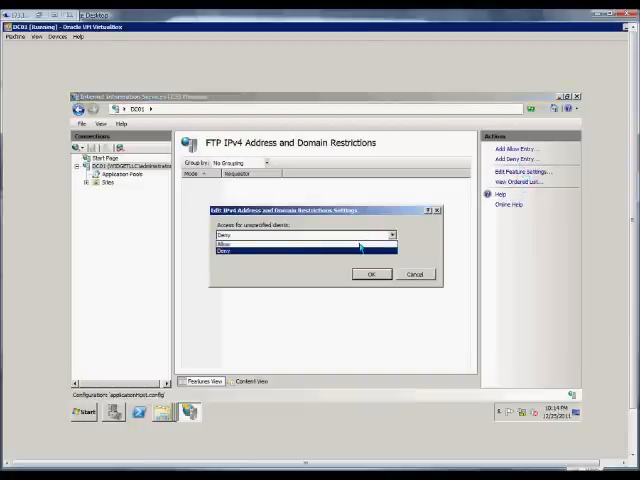
left_click(370, 274)
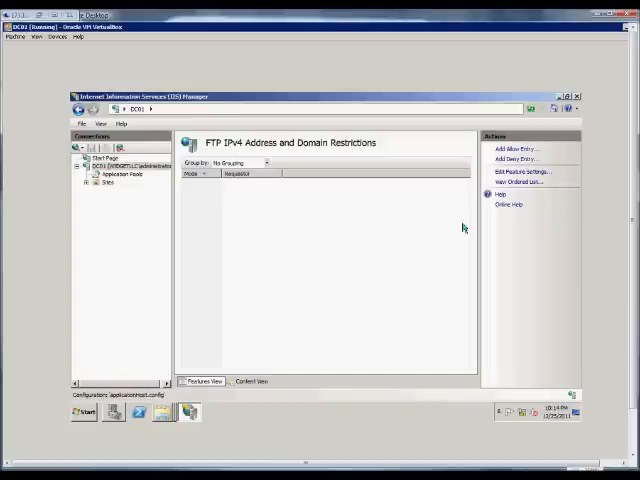
Step: Start a new deny rule set to cover a range of IP addresses
left_click(524, 160)
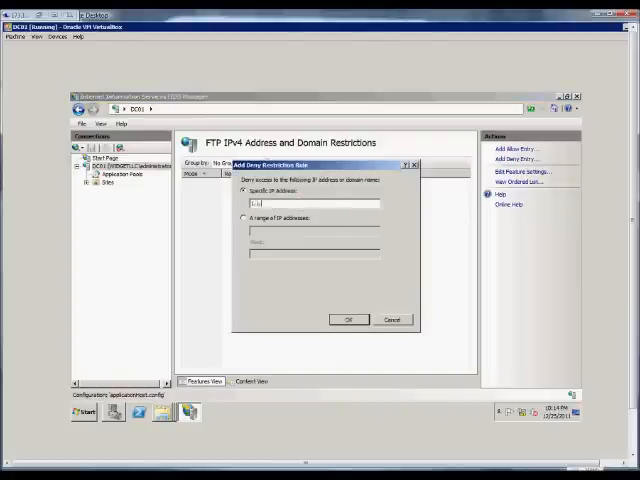
left_click(244, 218)
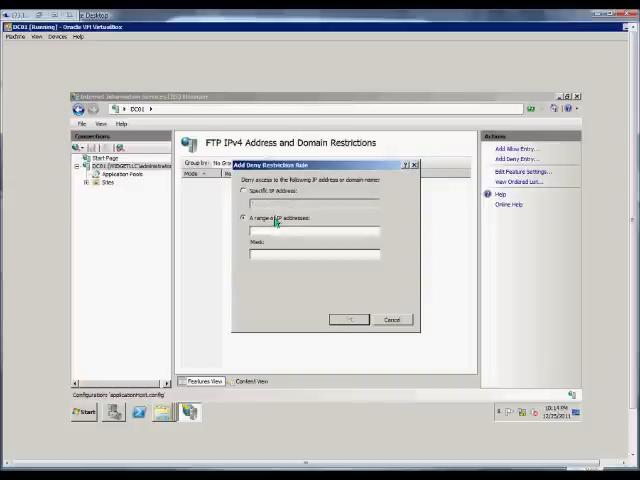
mouse_move(370, 316)
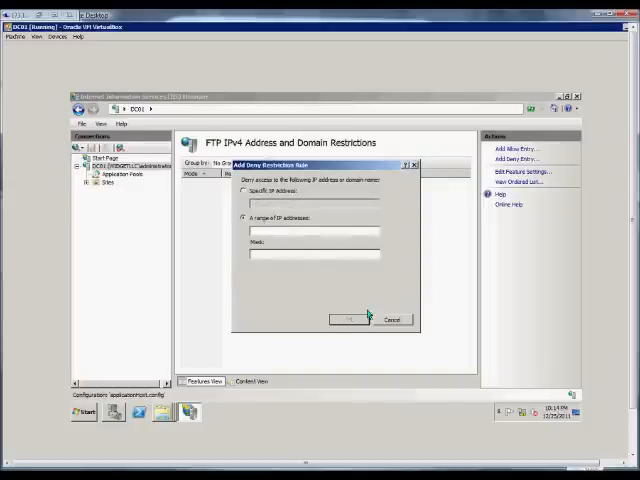